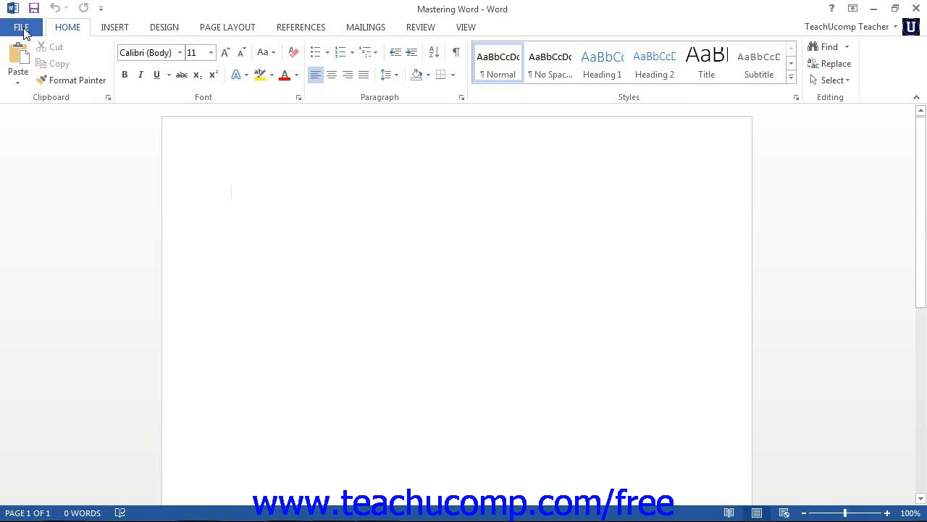
Open Backstage view on the Info pane for the Mastering Word document
click(21, 27)
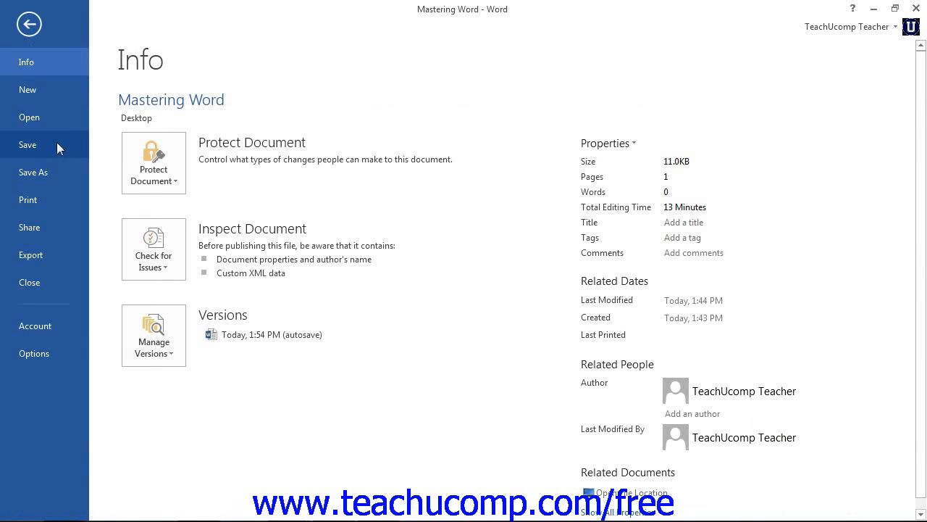
mouse_move(58, 117)
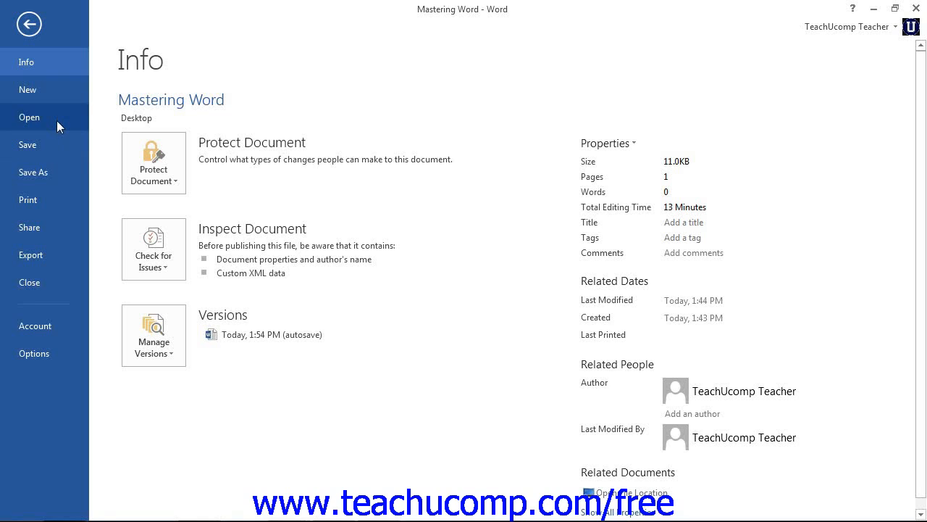
mouse_move(58, 94)
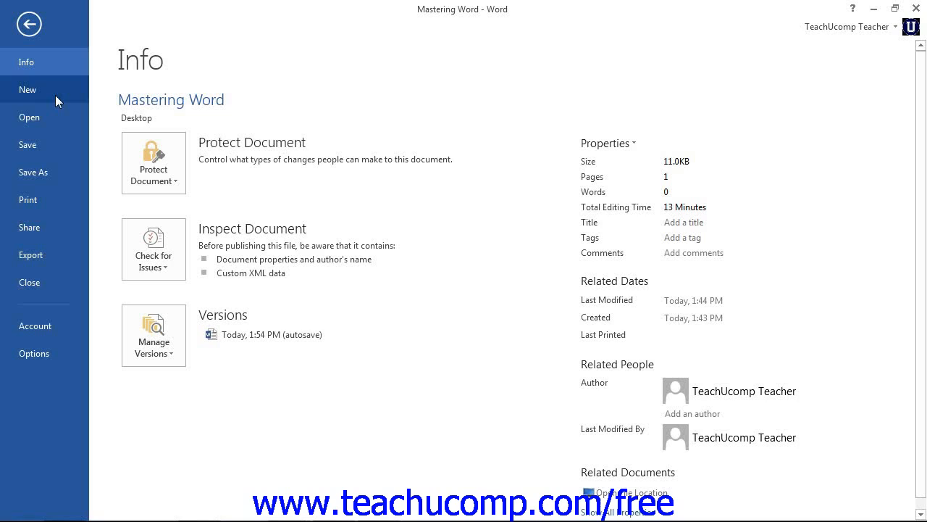
mouse_move(250, 122)
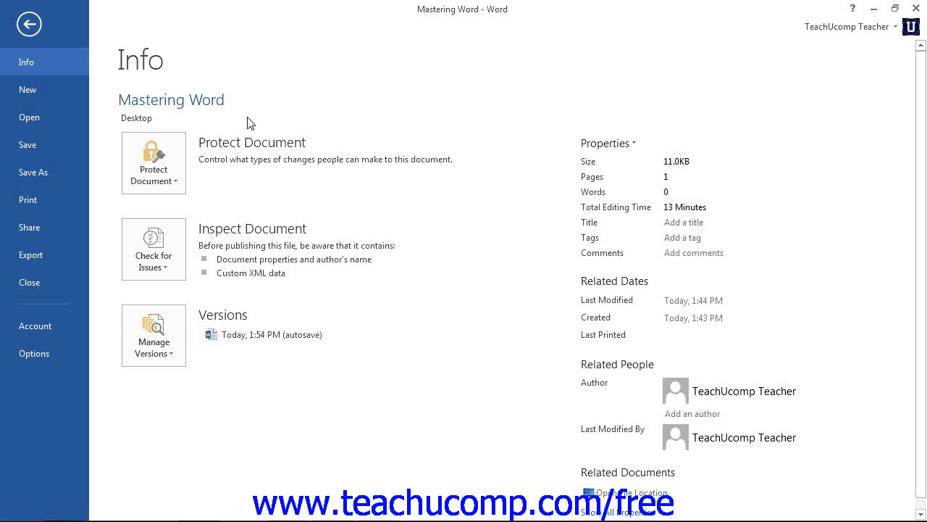
mouse_move(43, 89)
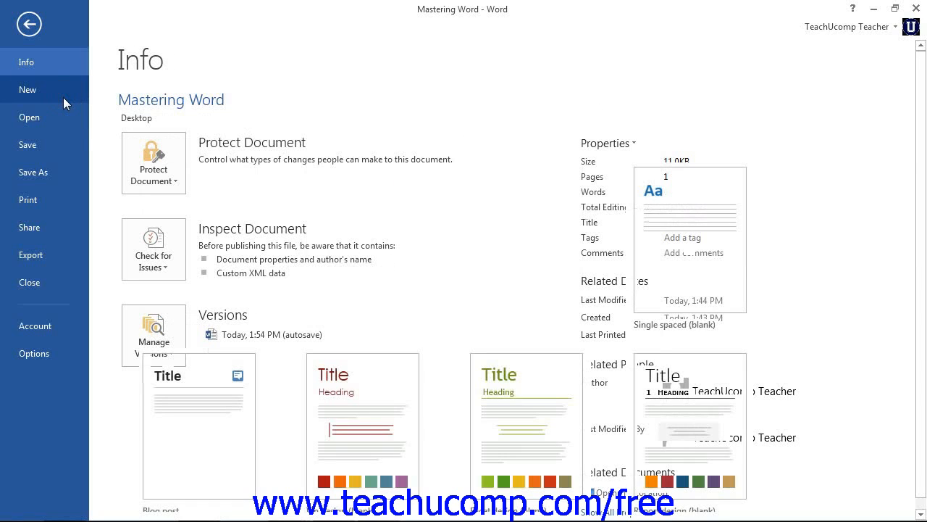
Switch Backstage to the New pane listing Blank document, Academic calendar and other templates
click(27, 89)
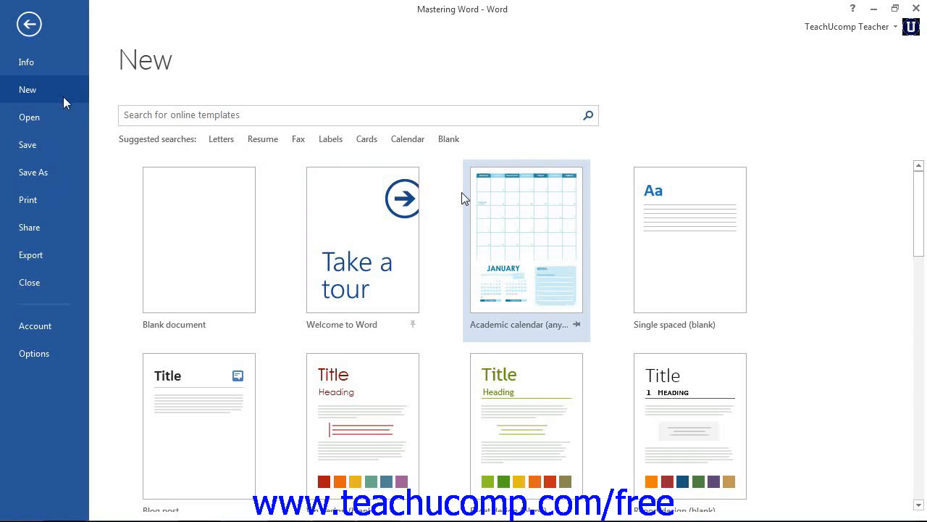
mouse_move(464, 197)
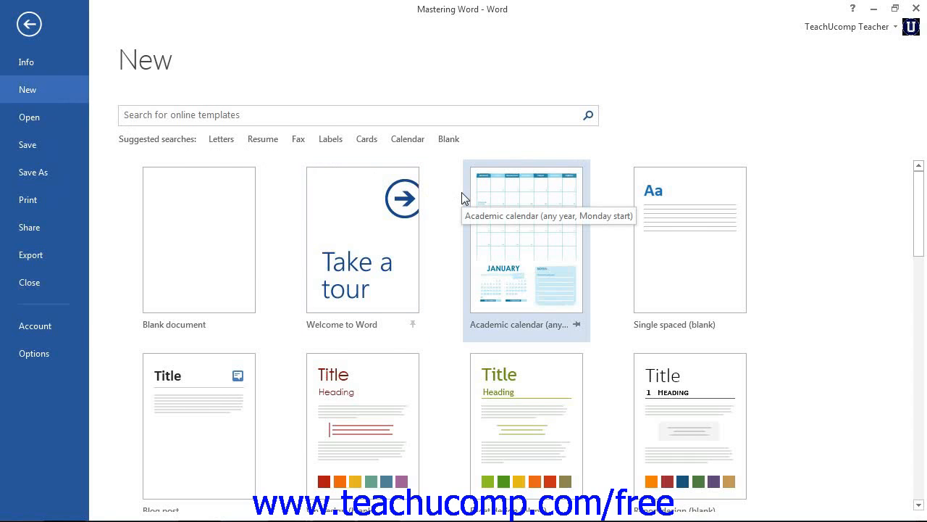